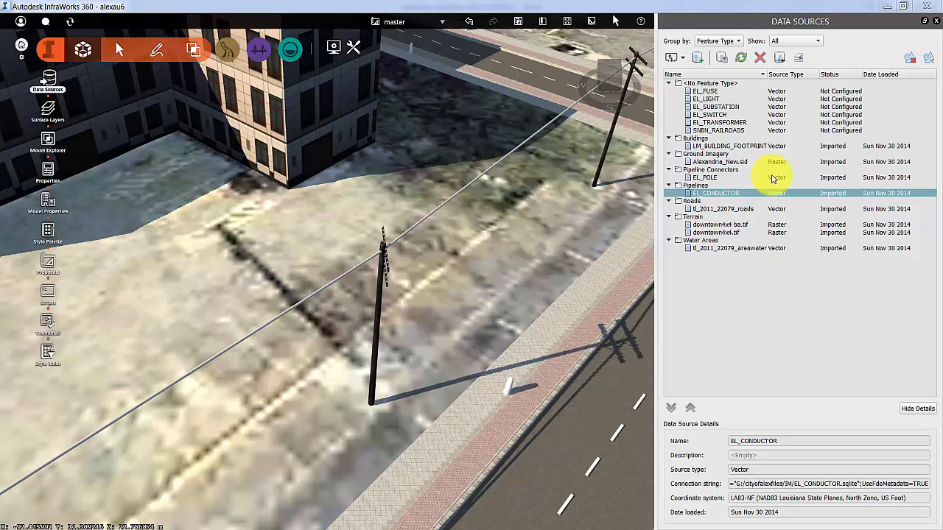
# Set the EL_TRANSFORMER data source type to Pipeline Connectors
pyautogui.click(720, 122)
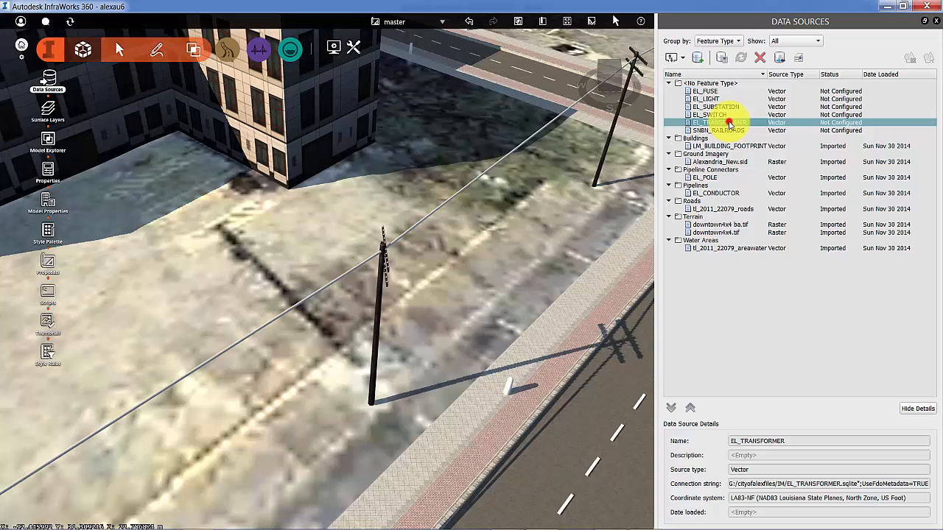
pyautogui.doubleClick(717, 122)
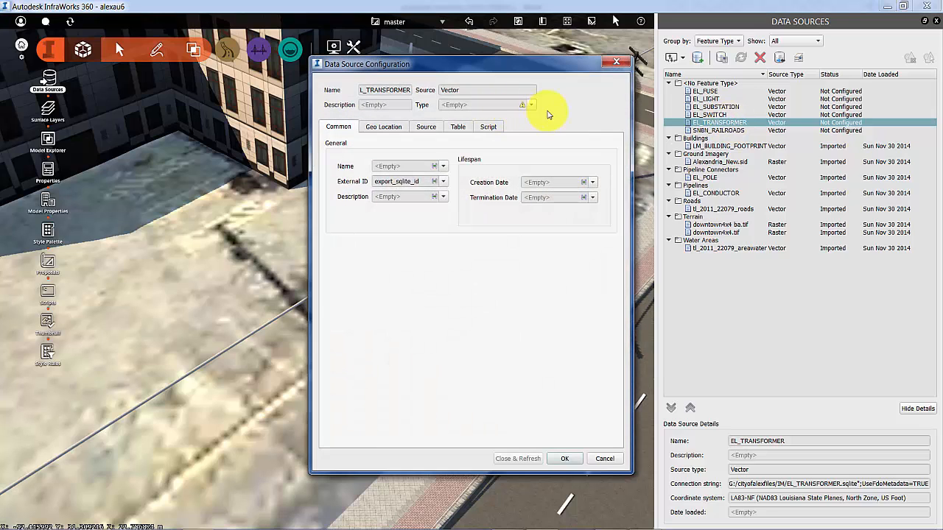
pyautogui.click(530, 105)
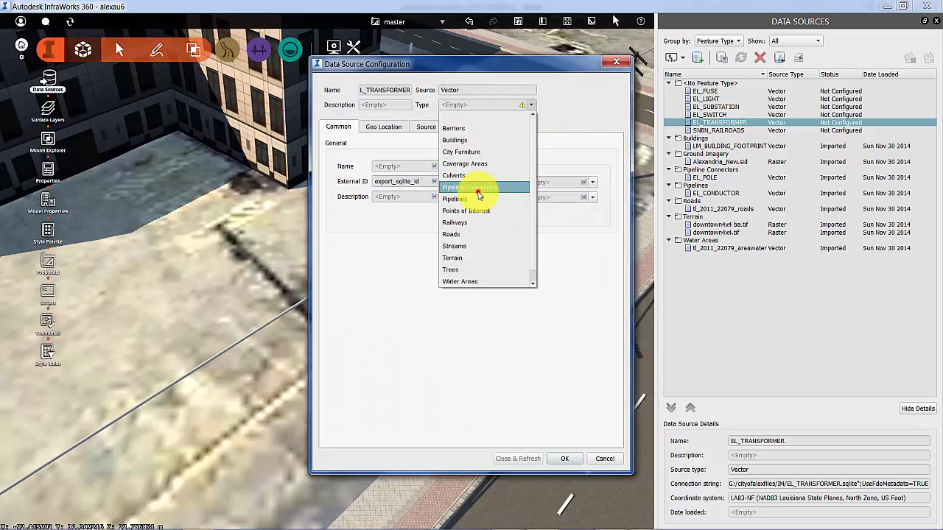
pyautogui.click(469, 187)
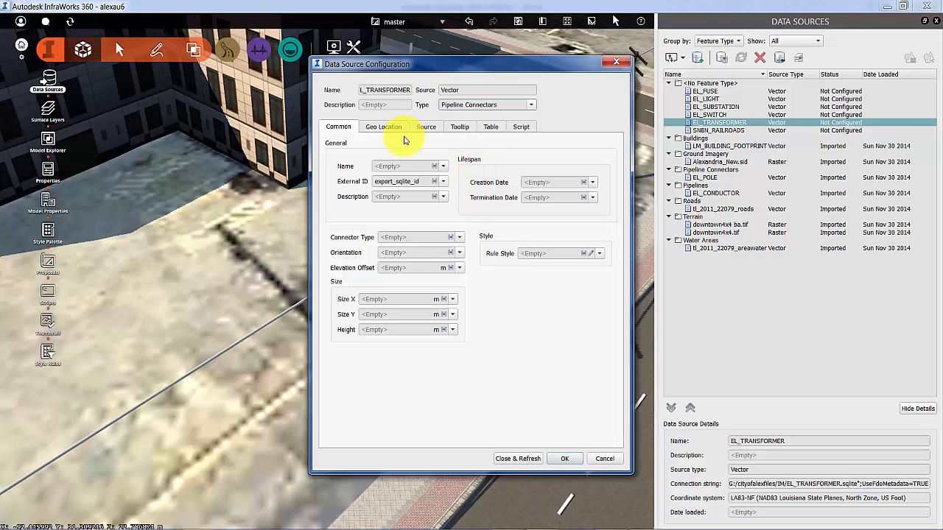
pyautogui.click(592, 254)
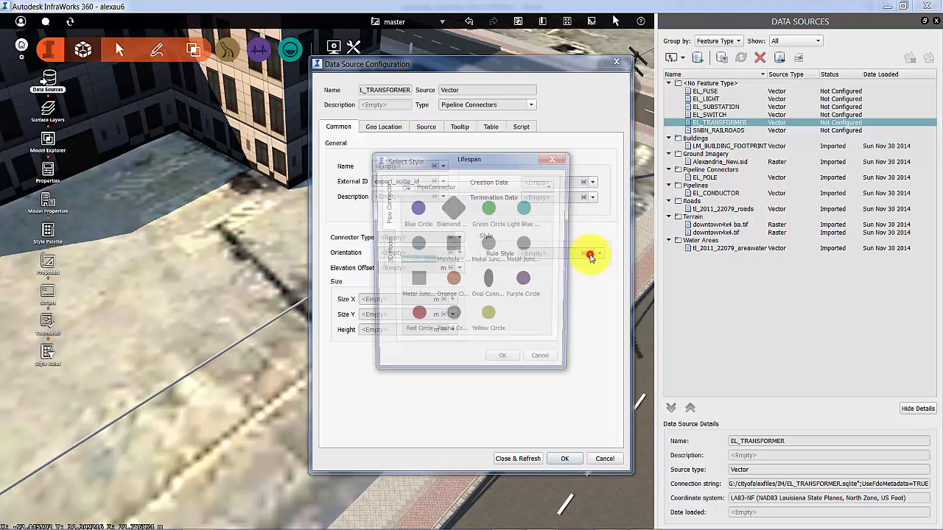
# Choose the Utilities Transformer 3D model as the connectors' rule style
pyautogui.click(383, 248)
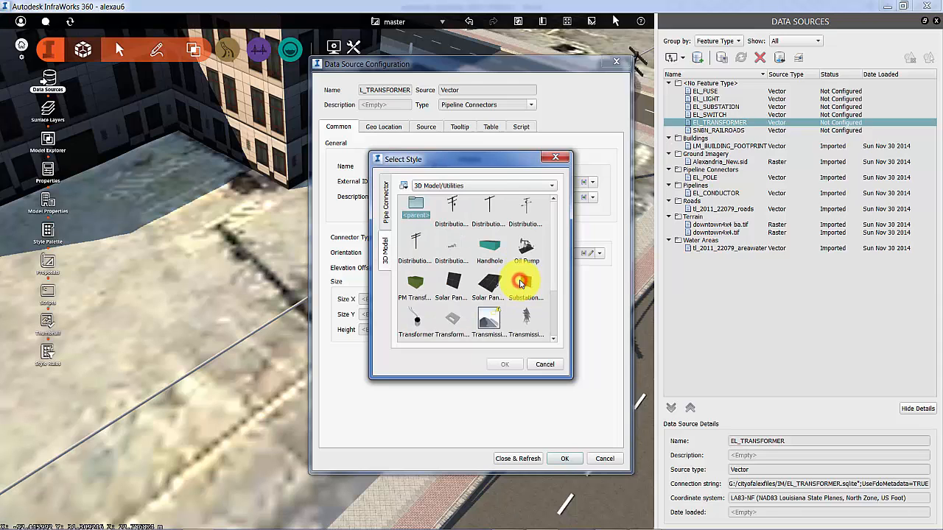
pyautogui.click(415, 320)
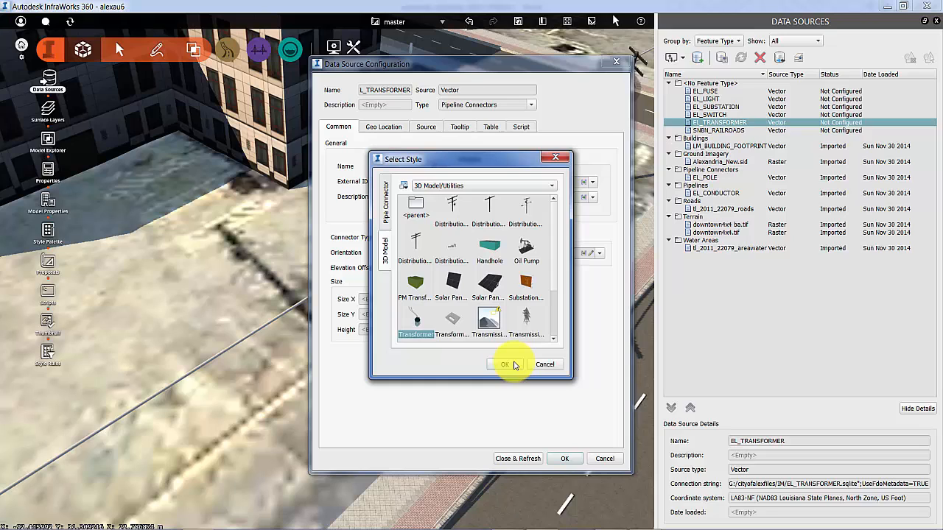
pyautogui.click(505, 365)
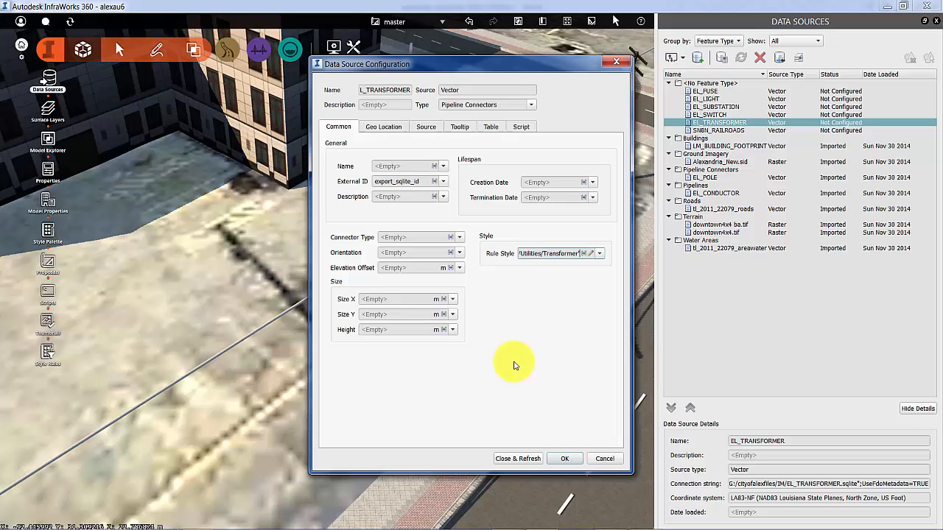
pyautogui.moveTo(515, 319)
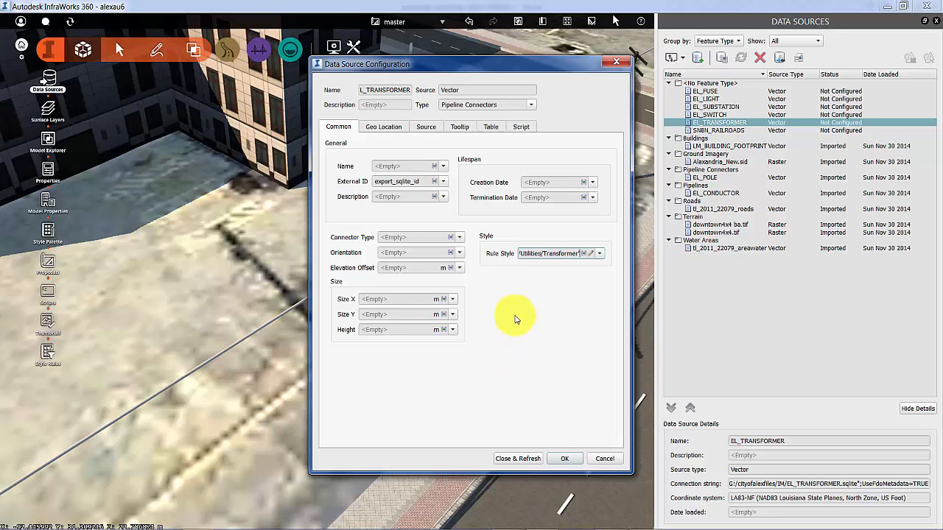
# Import EL_TRANSFORMER with a 1×1×2 model and 25 offset, then reopen its configuration
pyautogui.click(452, 299)
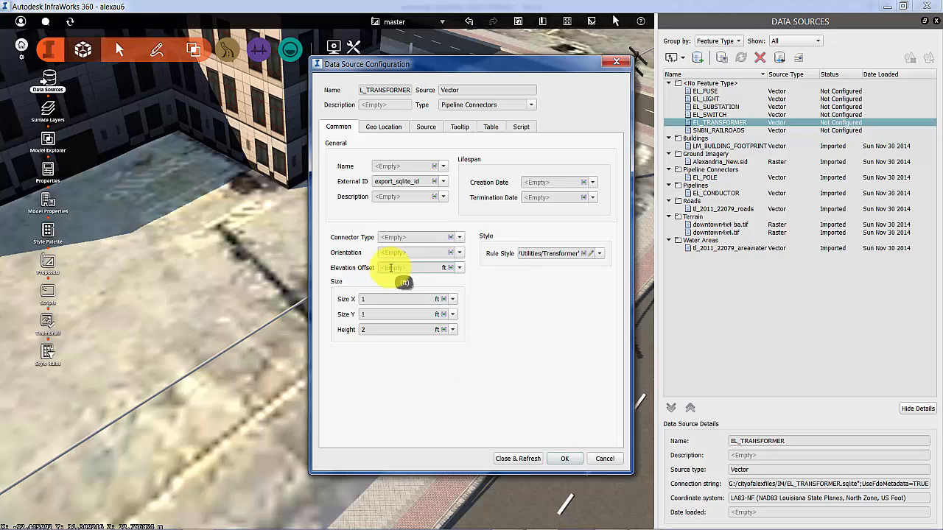
pyautogui.write('25')
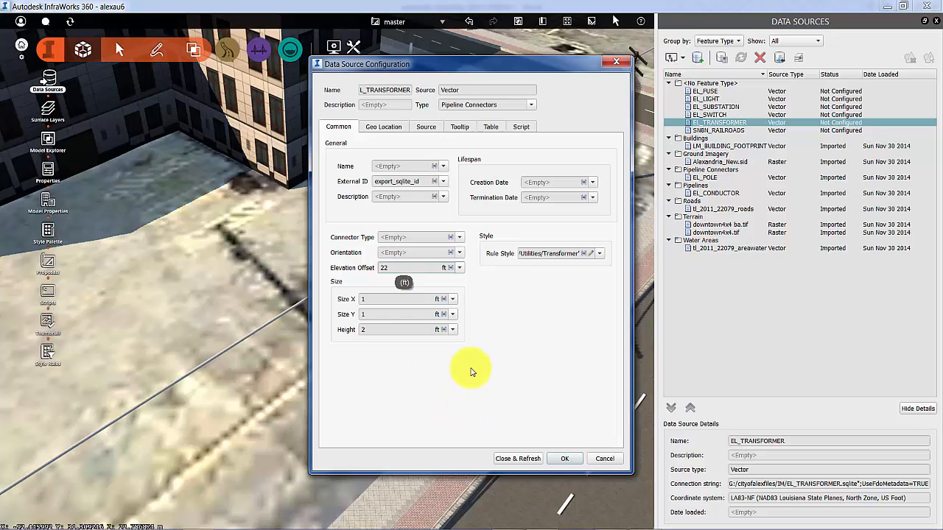
pyautogui.click(517, 458)
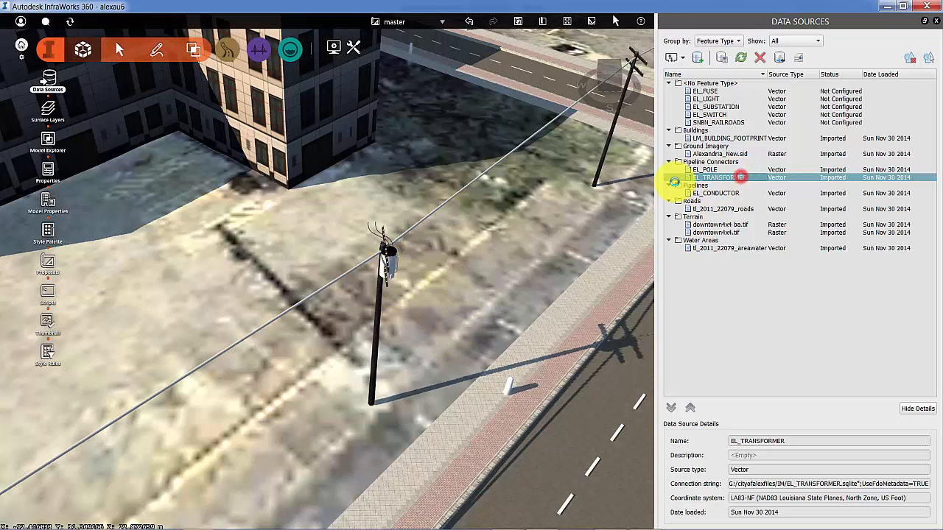
pyautogui.doubleClick(714, 178)
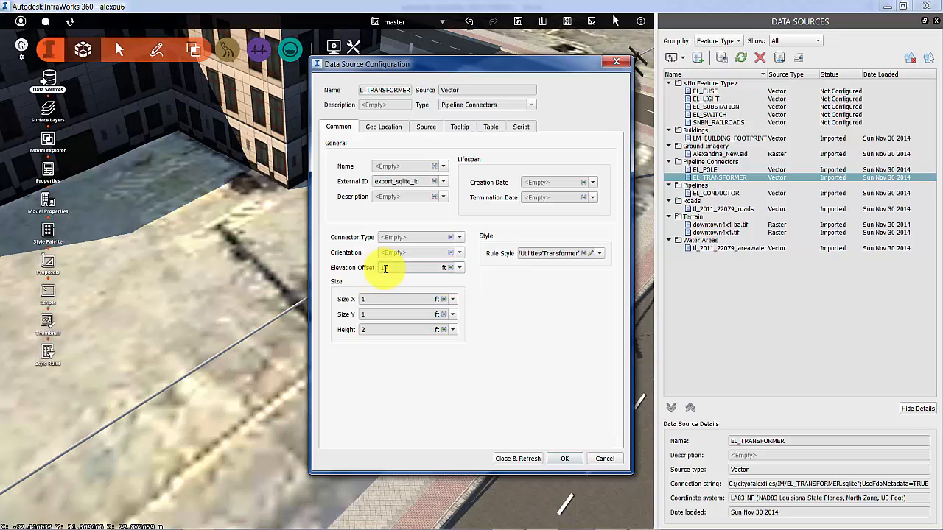
pyautogui.click(517, 458)
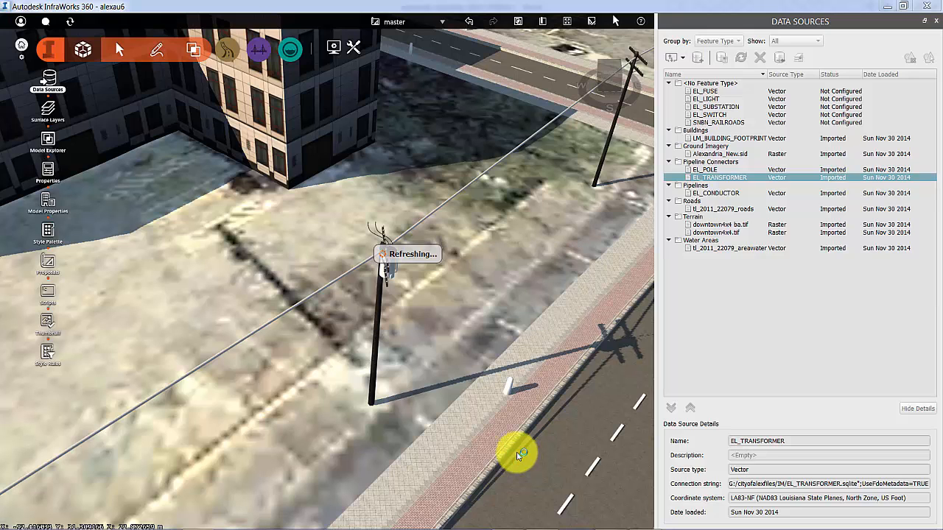
pyautogui.moveTo(494, 417)
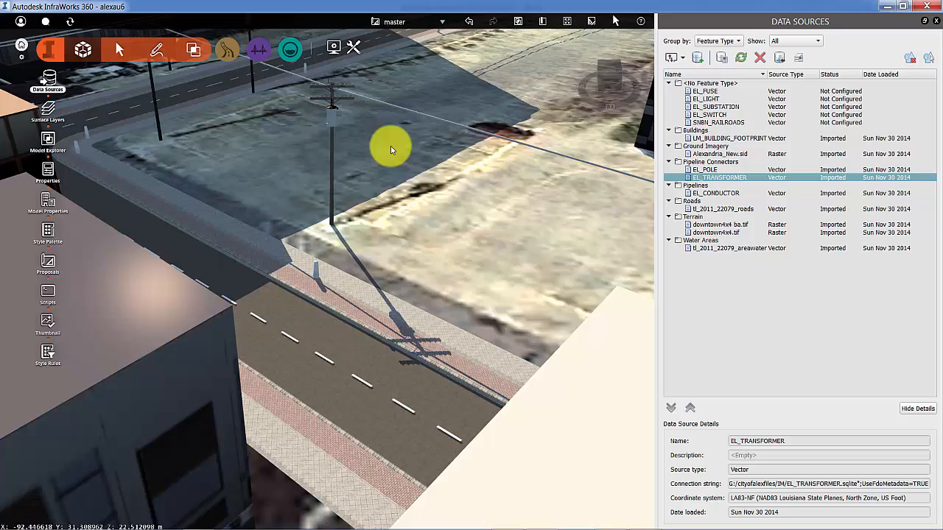
pyautogui.moveTo(361, 201)
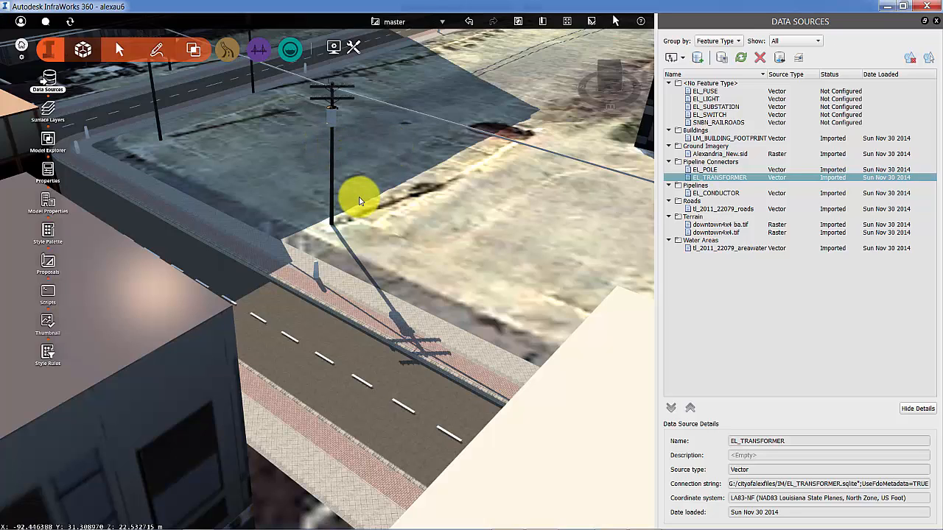
pyautogui.moveTo(570, 183)
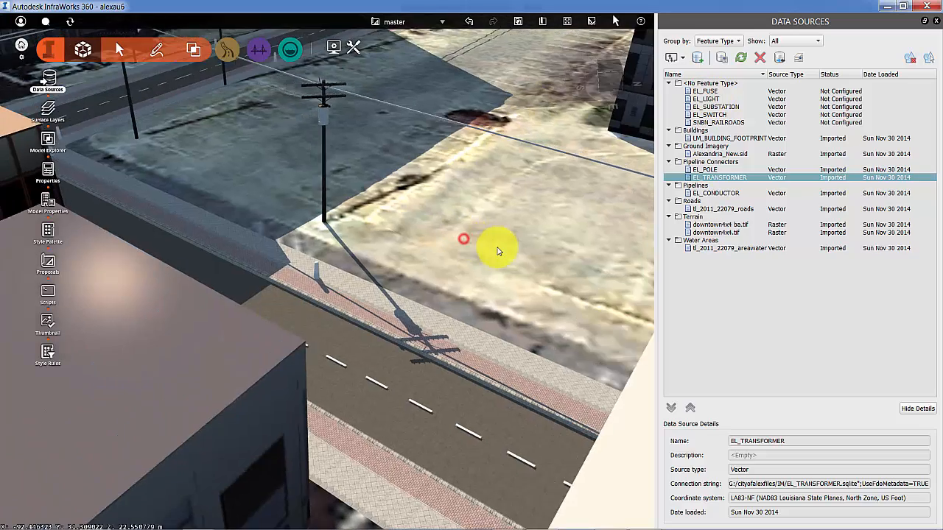
# Orbit the view to inspect the transformers mounted on the utility poles
pyautogui.moveTo(497, 250); pyautogui.dragTo(452, 214)
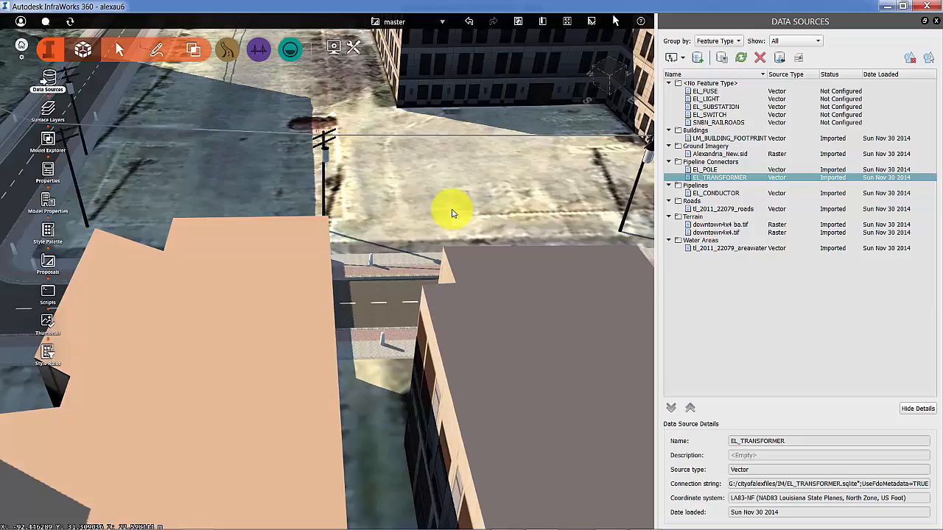